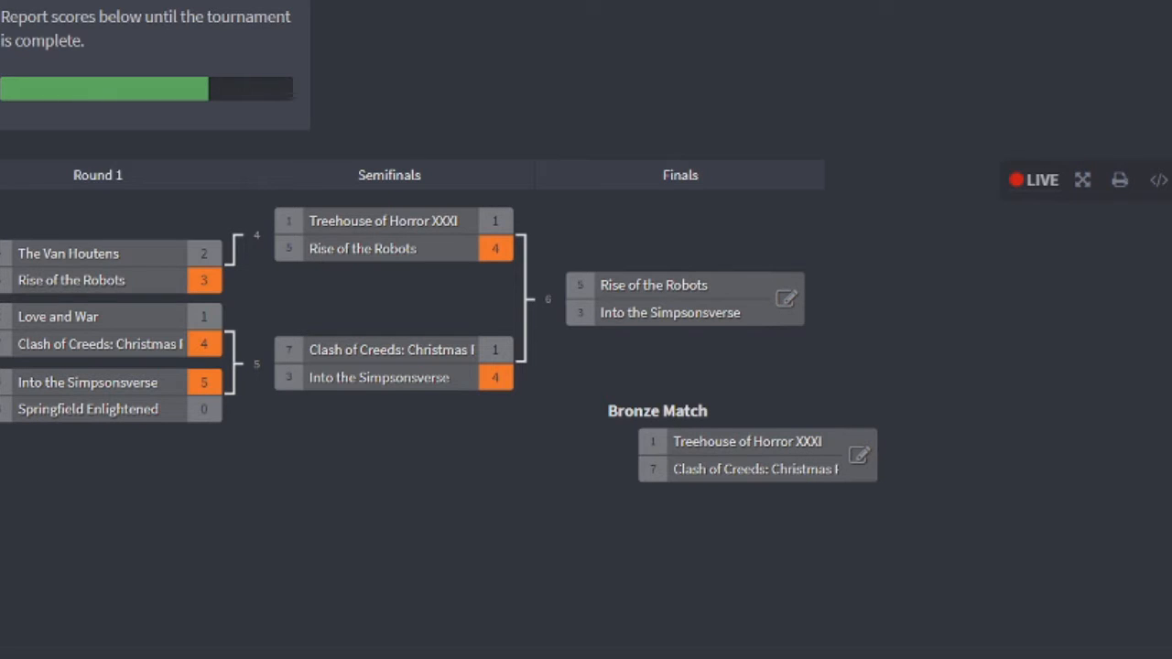
{"action": "mouse_move", "coordinate": [249, 360]}
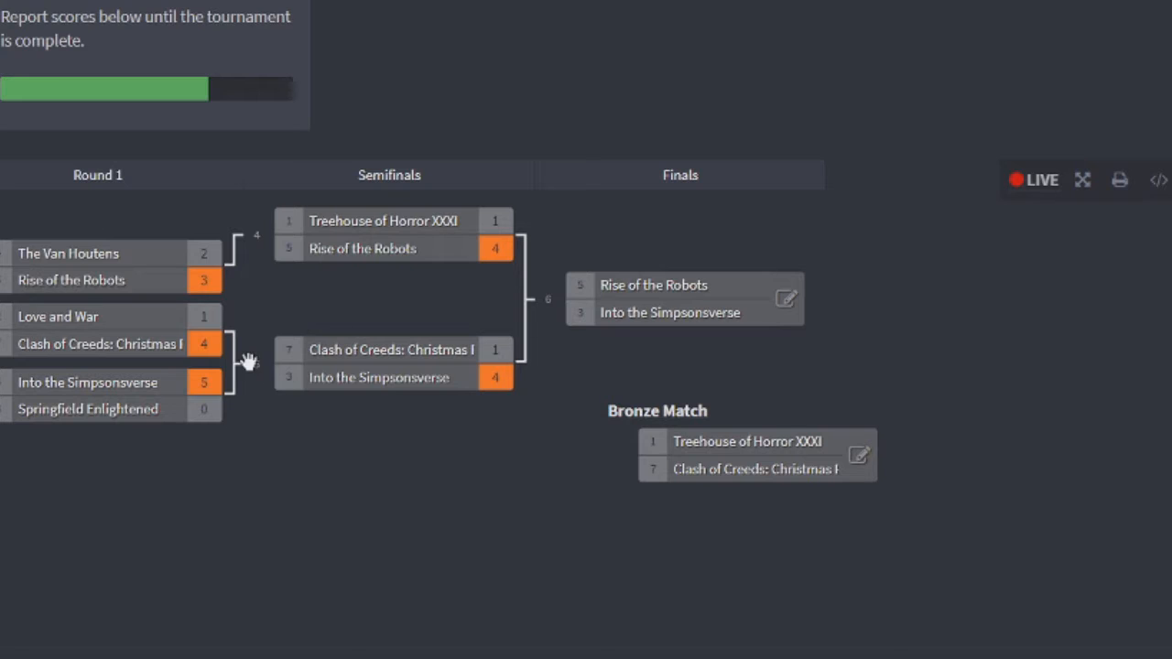
{"action": "mouse_move", "coordinate": [769, 291]}
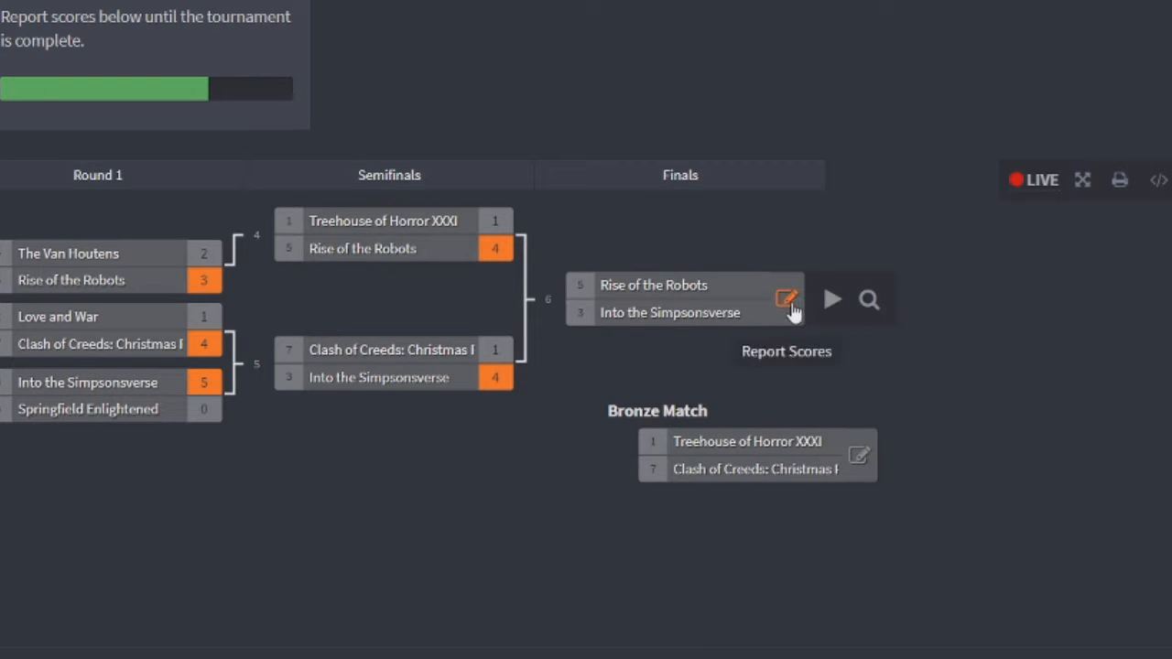
Open the bronze match's score report and start raising Treehouse of Horror XXXI's score
{"action": "left_click", "coordinate": [786, 300]}
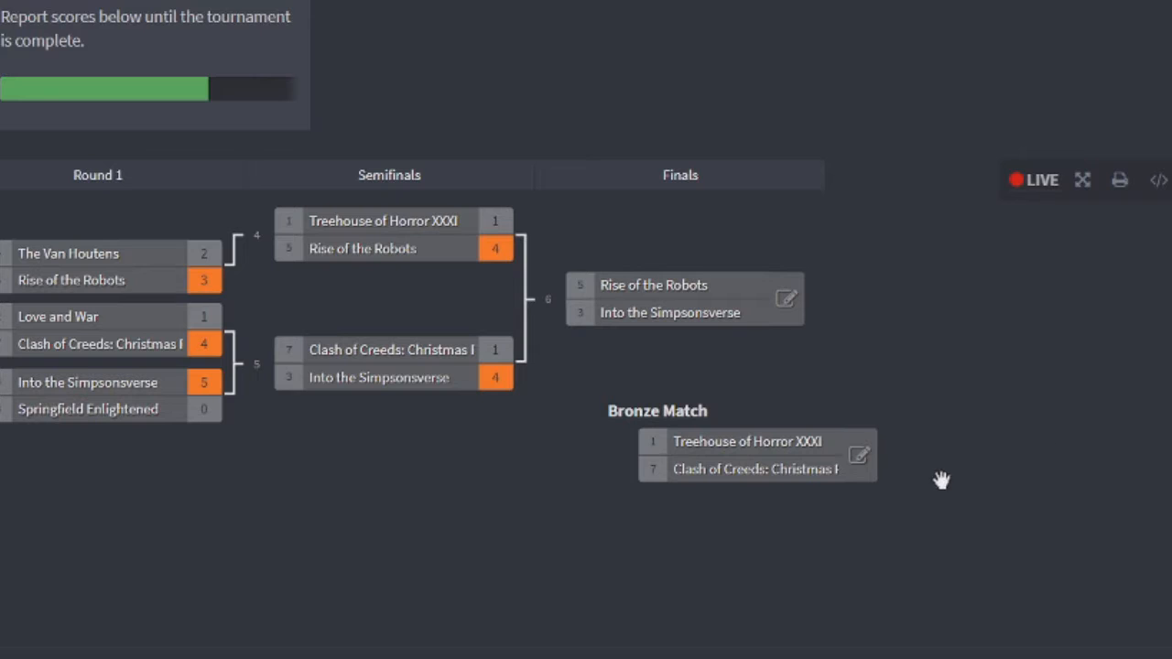
{"action": "left_click", "coordinate": [857, 455]}
{"action": "type", "text": "1"}
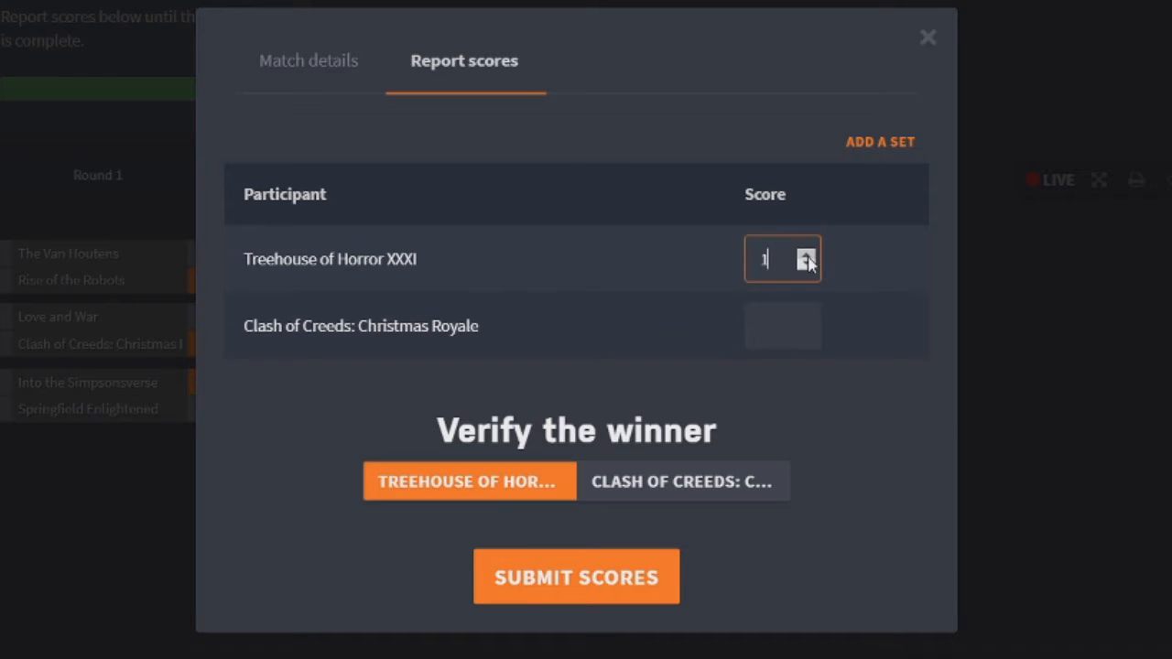
{"action": "left_click", "coordinate": [778, 326]}
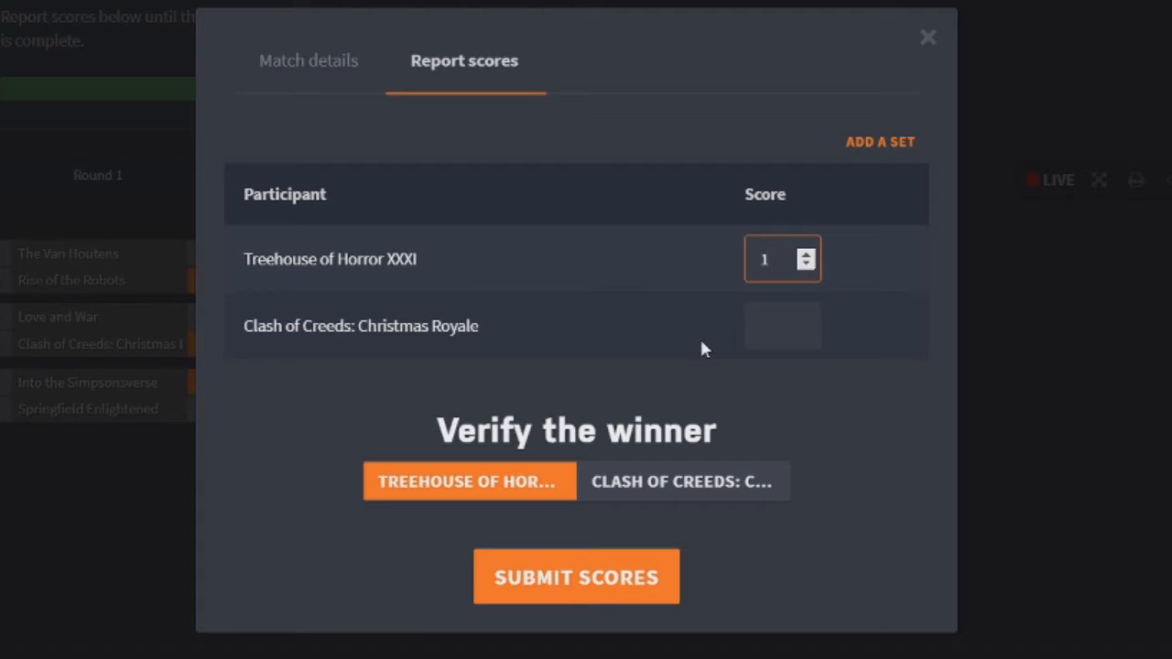
{"action": "left_click", "coordinate": [769, 259]}
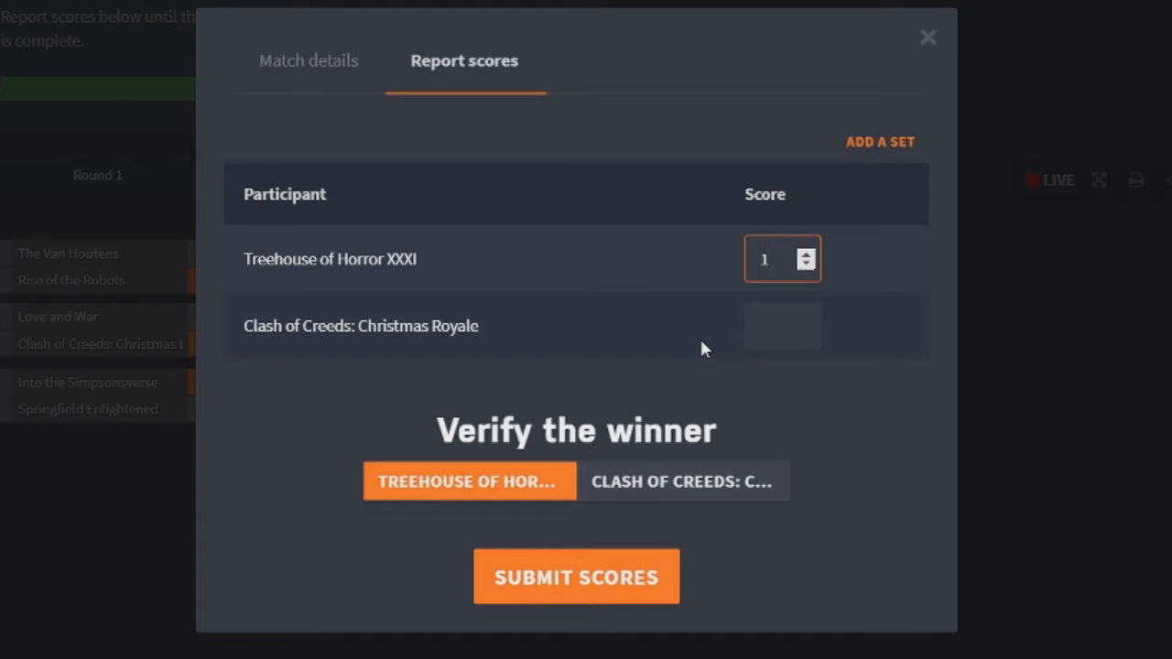
{"action": "mouse_move", "coordinate": [673, 374]}
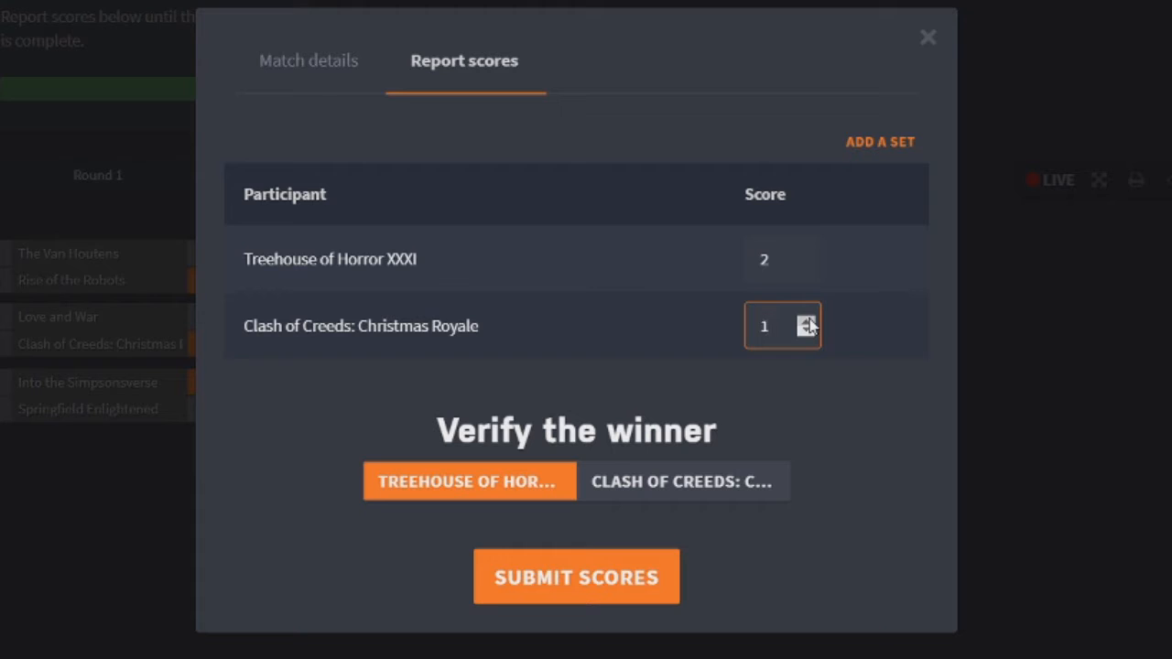
Raise Clash of Creeds to 2 and submit the 3–2 bronze result for Treehouse of Horror XXXI
{"action": "left_click", "coordinate": [807, 321]}
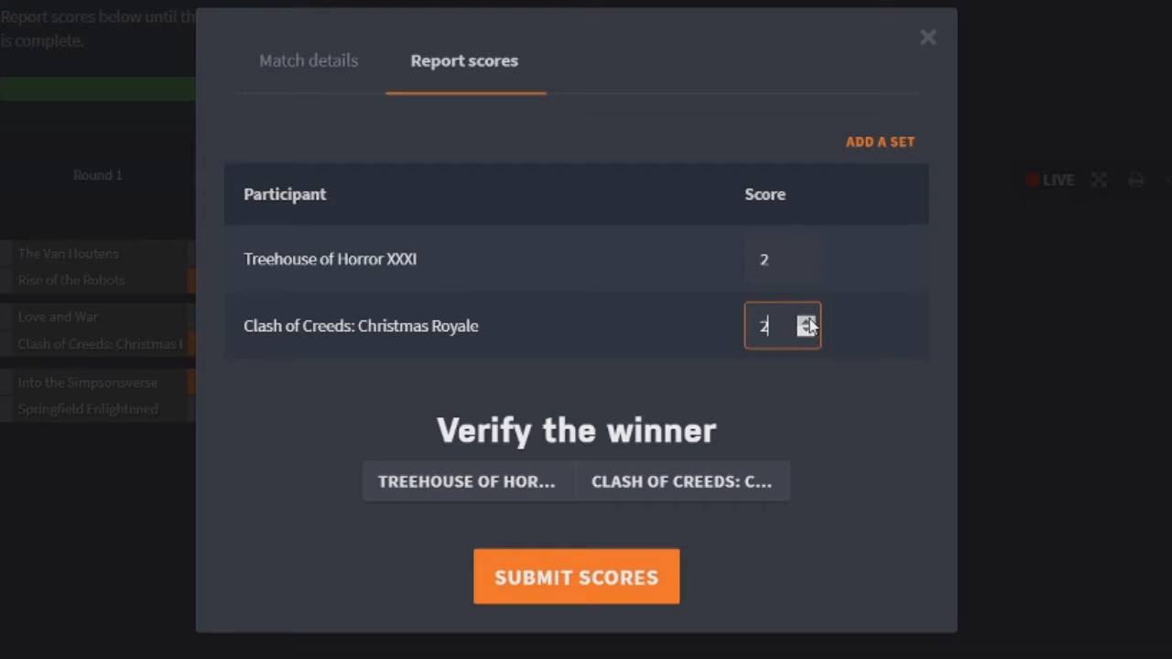
{"action": "mouse_move", "coordinate": [618, 316]}
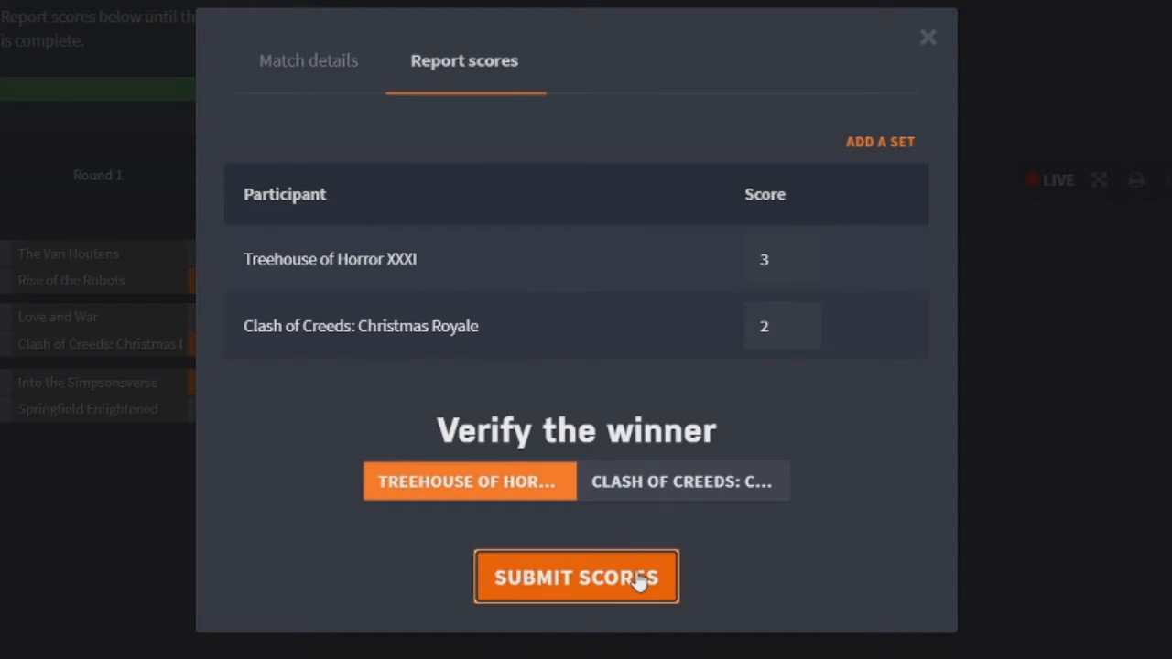
{"action": "left_click", "coordinate": [576, 577]}
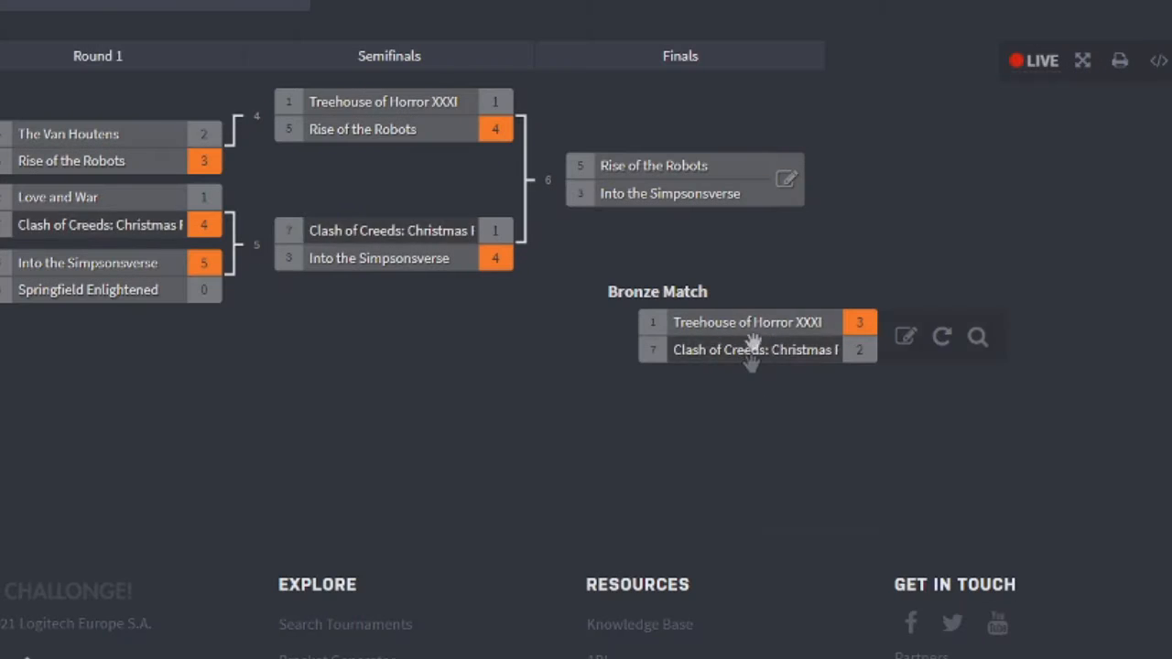
{"action": "mouse_move", "coordinate": [751, 323]}
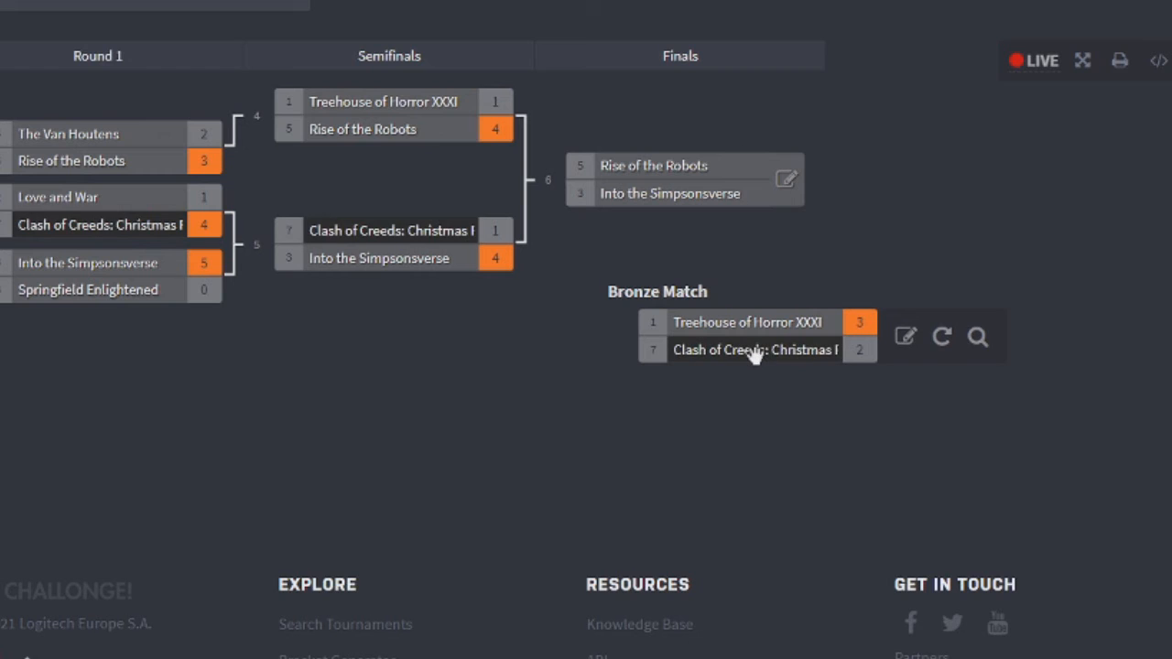
{"action": "mouse_move", "coordinate": [753, 349]}
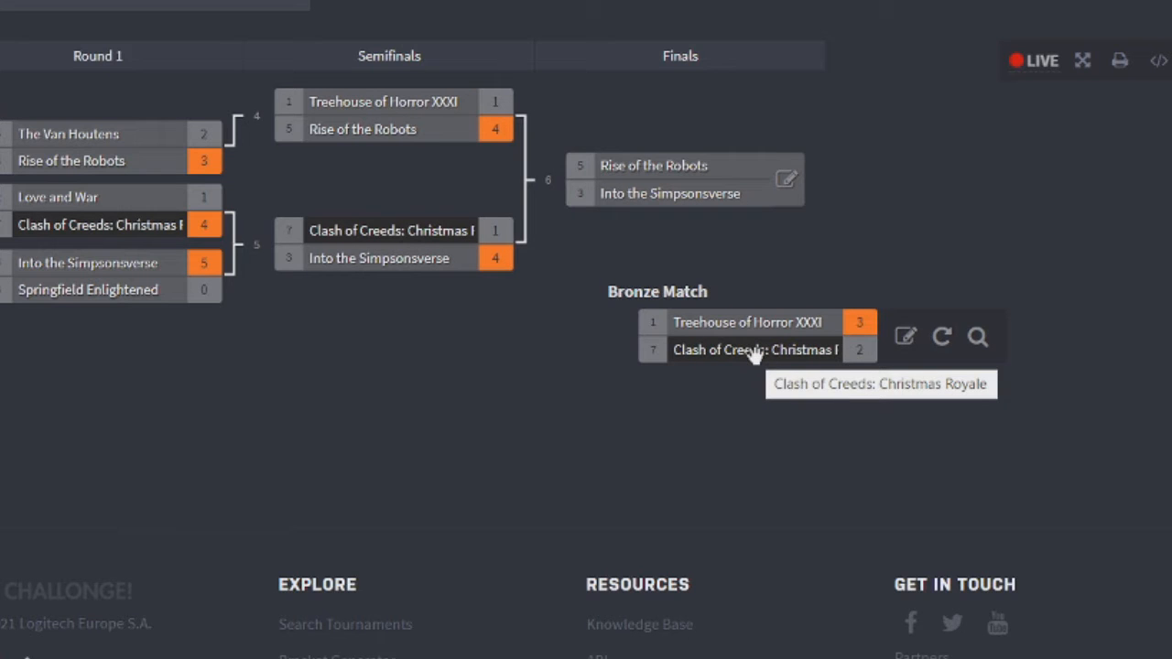
{"action": "mouse_move", "coordinate": [100, 224]}
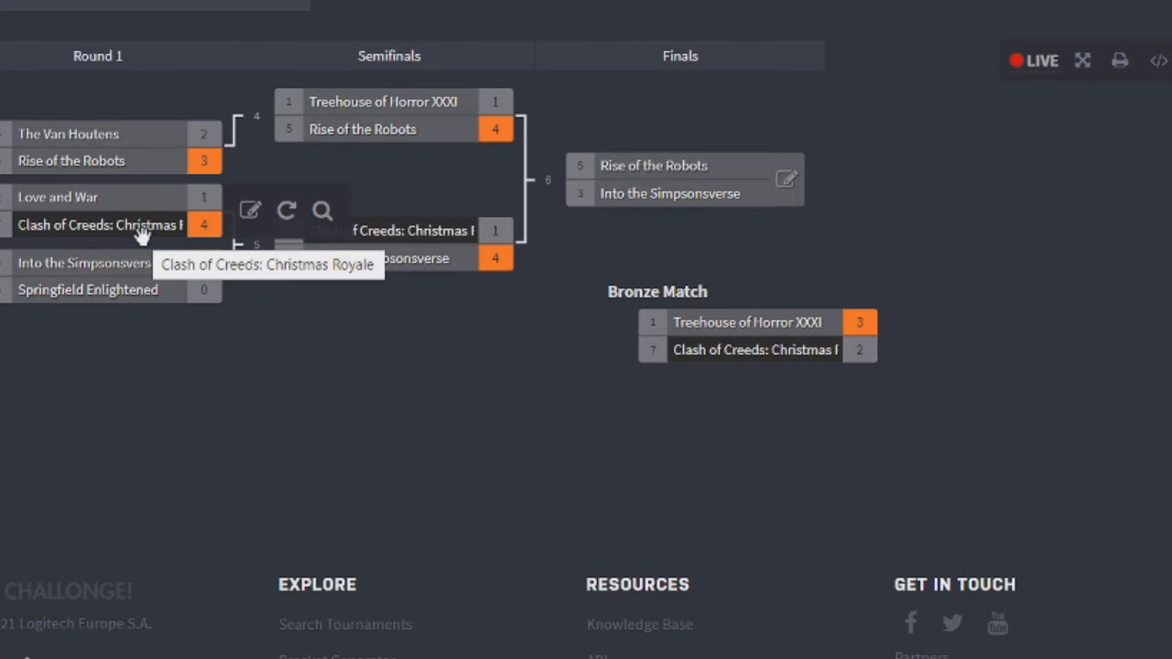
{"action": "mouse_move", "coordinate": [114, 200]}
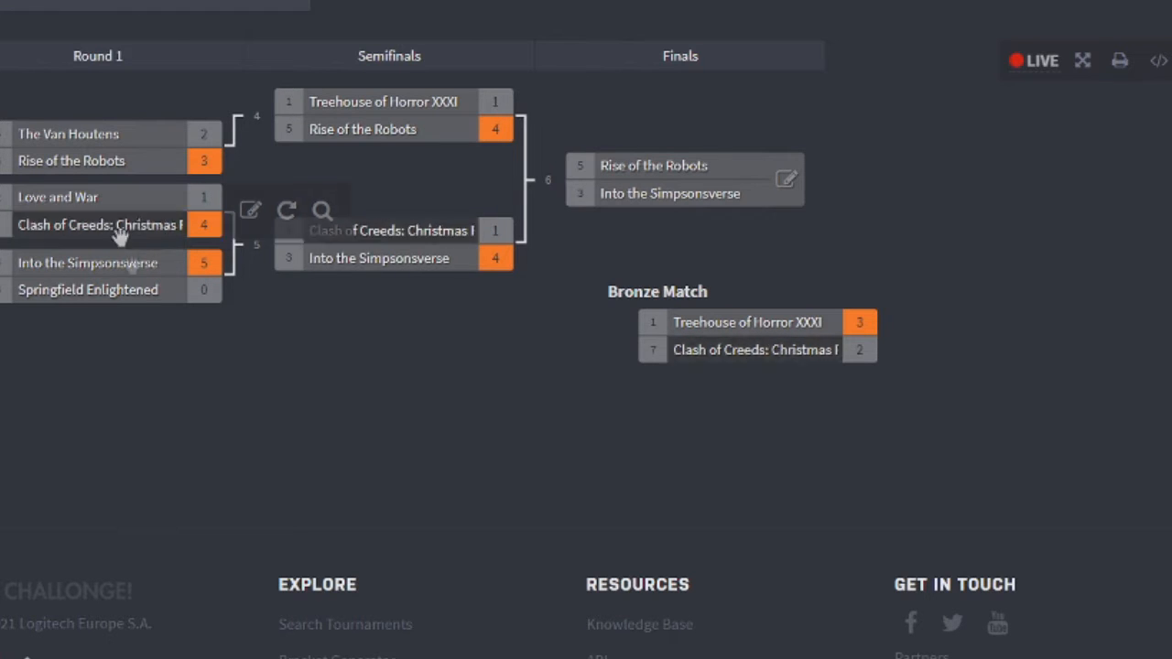
{"action": "mouse_move", "coordinate": [137, 297]}
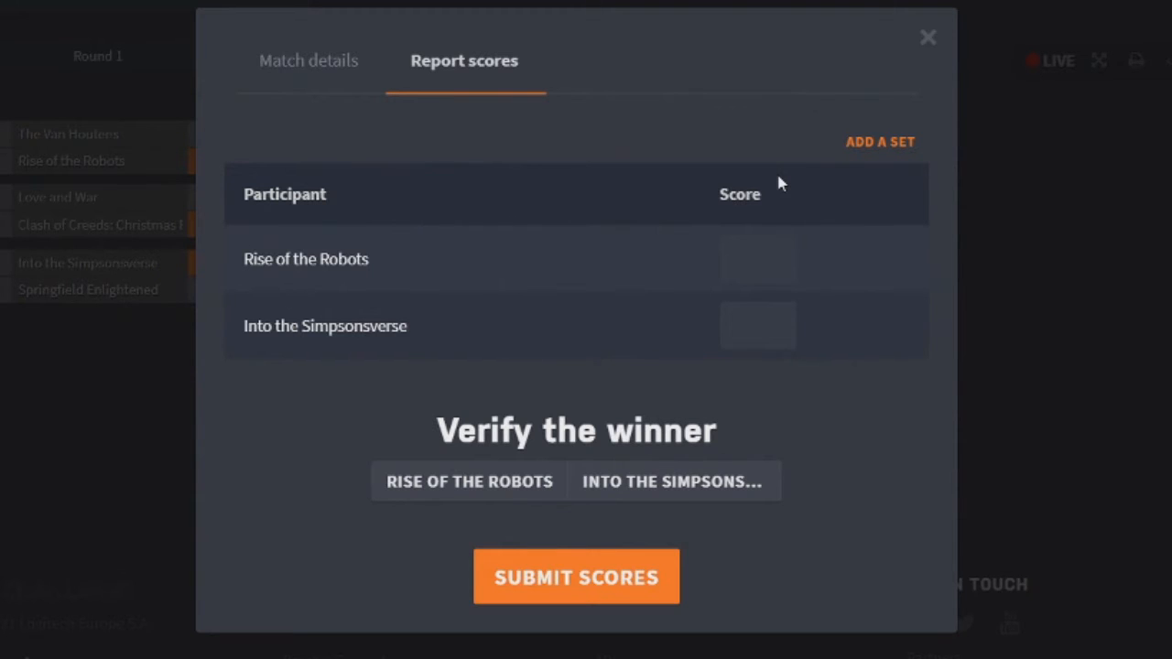
{"action": "mouse_move", "coordinate": [631, 506]}
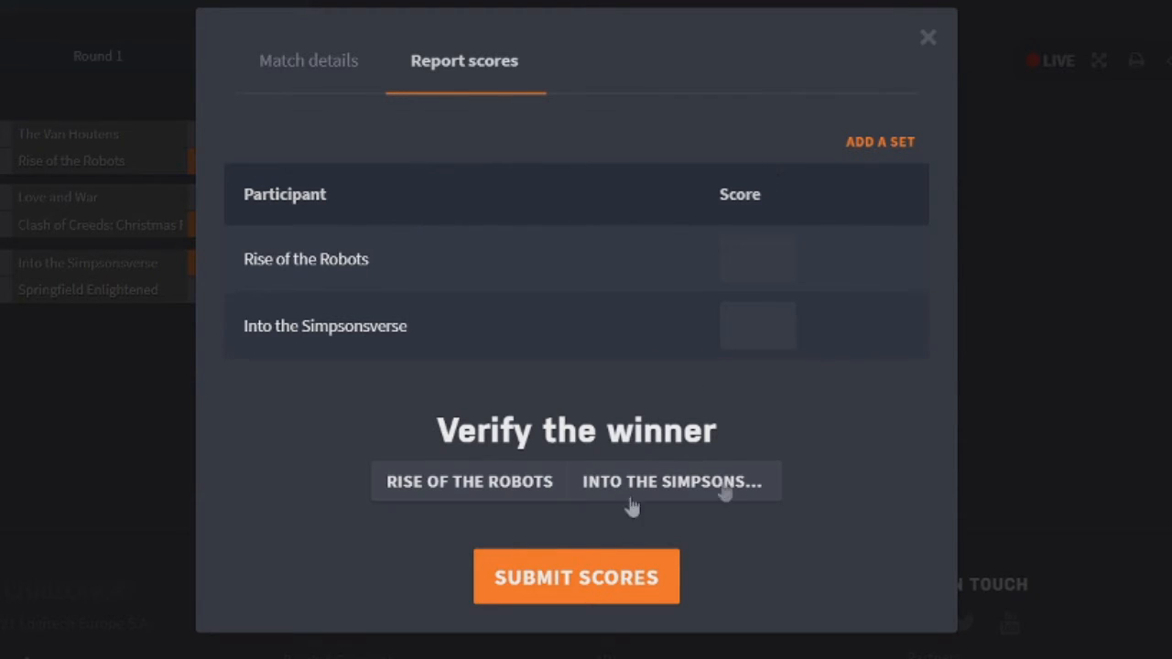
{"action": "left_click", "coordinate": [468, 481]}
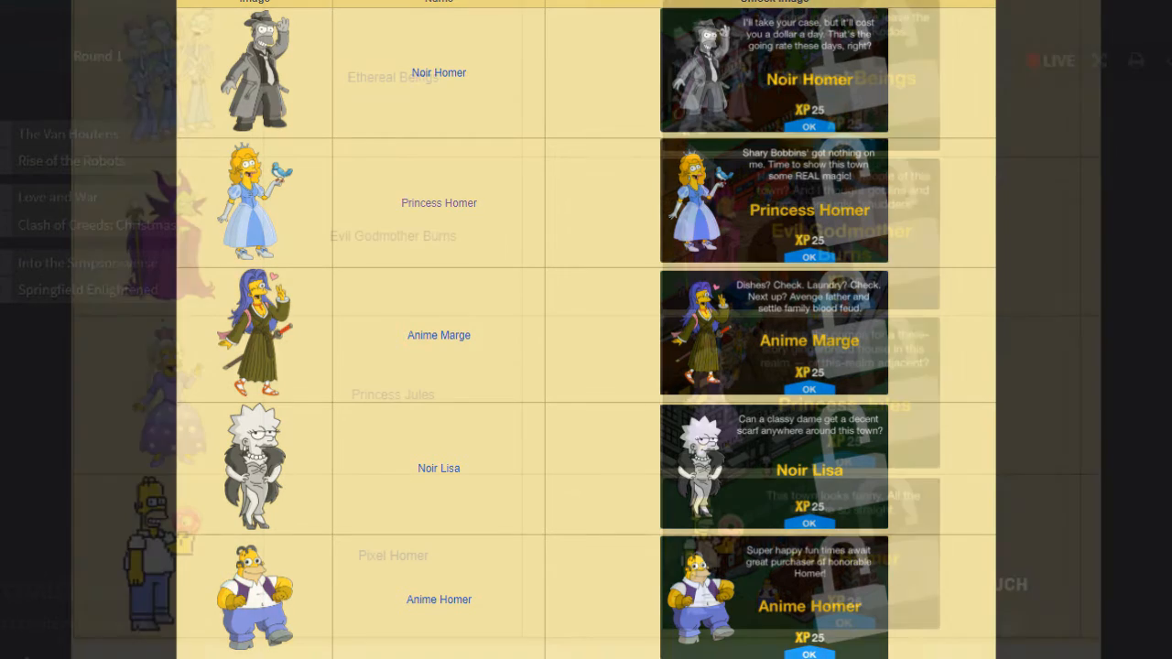
Scroll down the page toward the final's score report
{"action": "scroll", "scroll_direction": "down", "scroll_amount": 3}
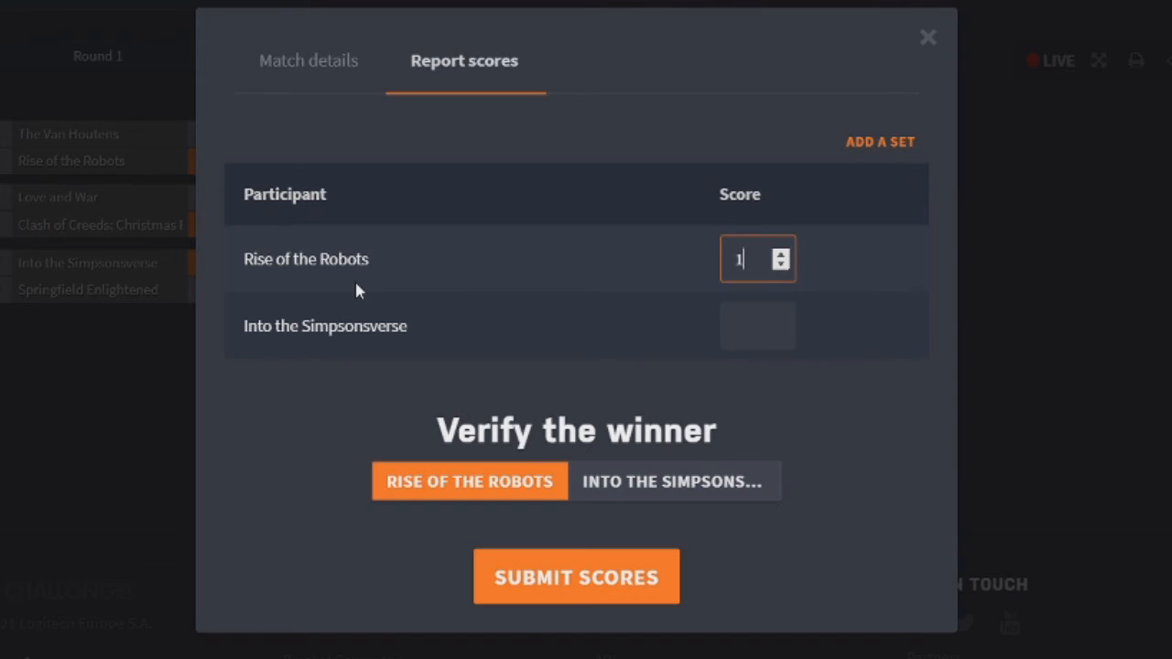
{"action": "mouse_move", "coordinate": [346, 236]}
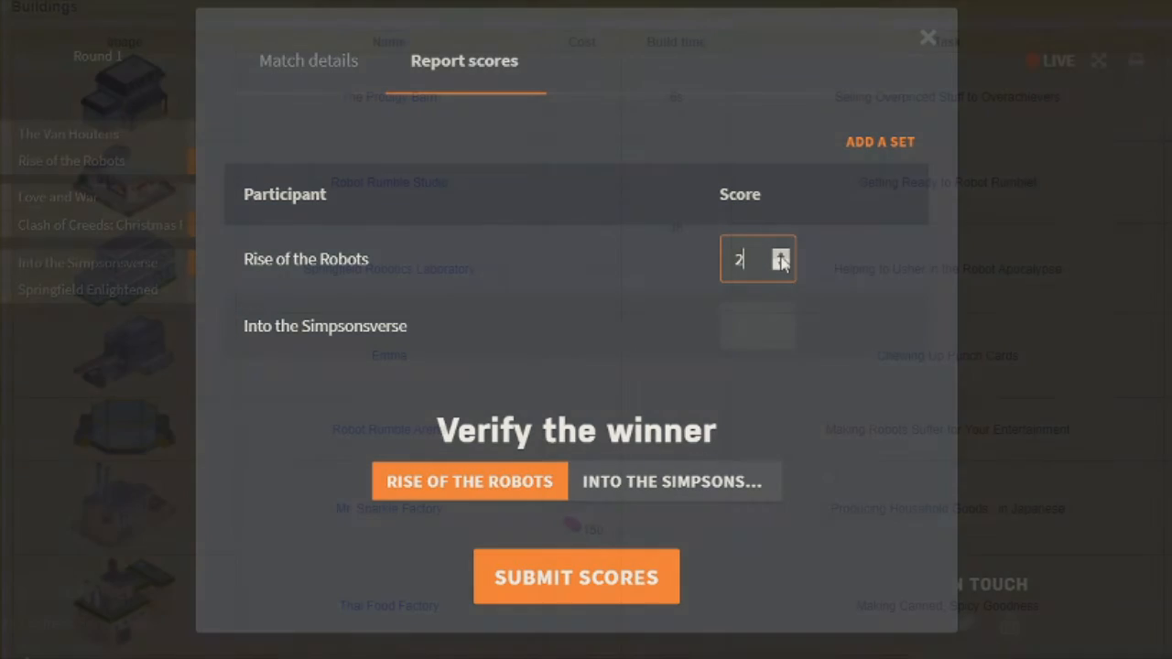
Raise Rise of the Robots to 2 and give Into the Simpsonsverse 1 in the final
{"action": "left_click", "coordinate": [927, 37]}
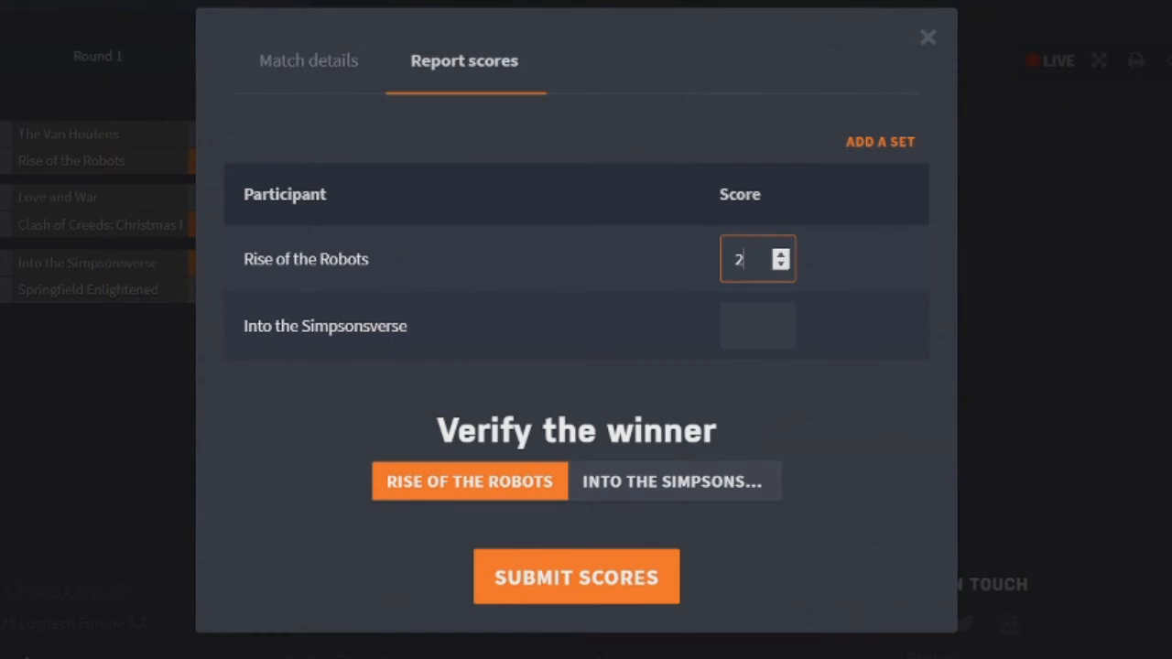
{"action": "left_click", "coordinate": [757, 325]}
{"action": "type", "text": "1"}
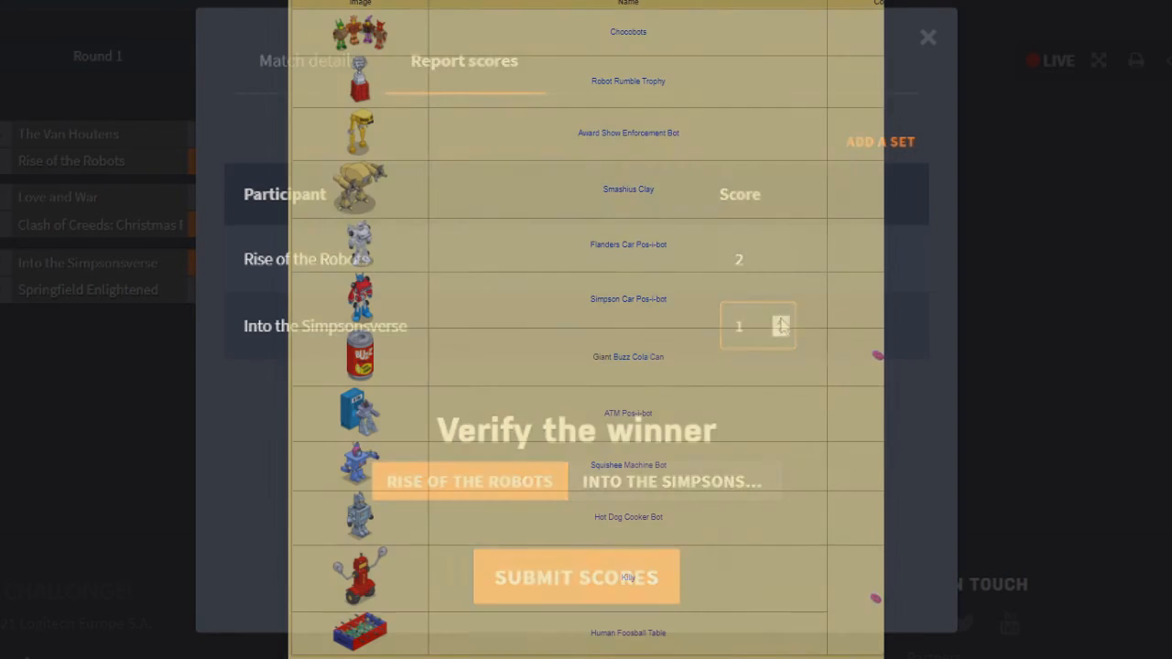
{"action": "left_click", "coordinate": [927, 36]}
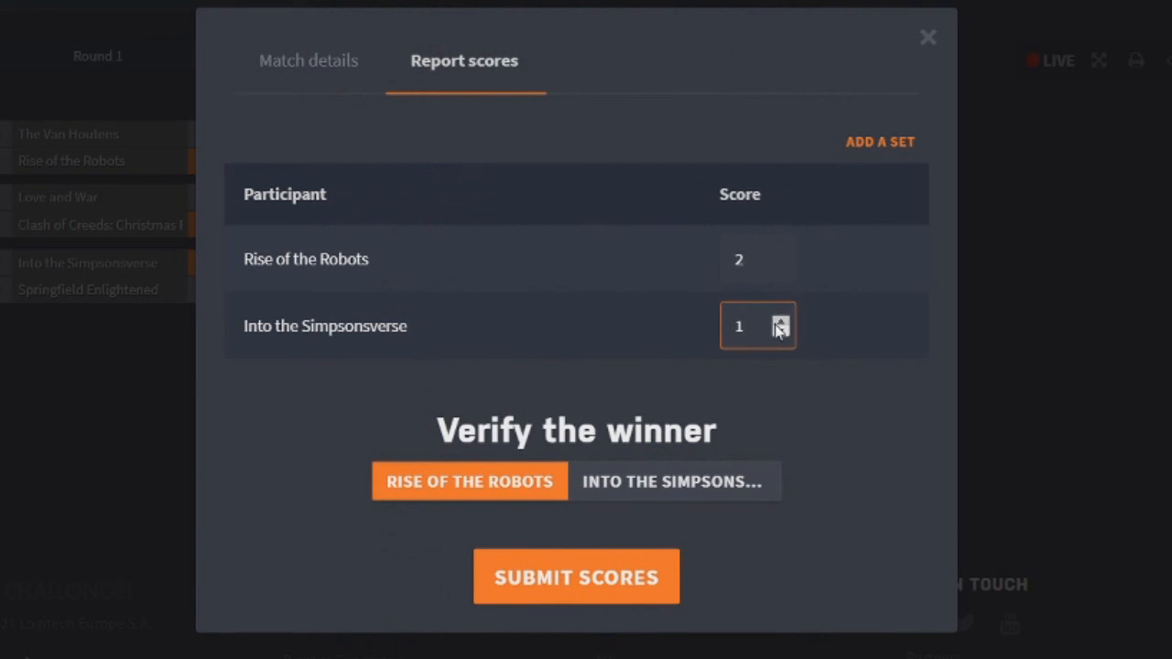
Raise Into the Simpsonsverse to 2 and Rise of the Robots to 3, then submit the final
{"action": "left_click", "coordinate": [780, 319]}
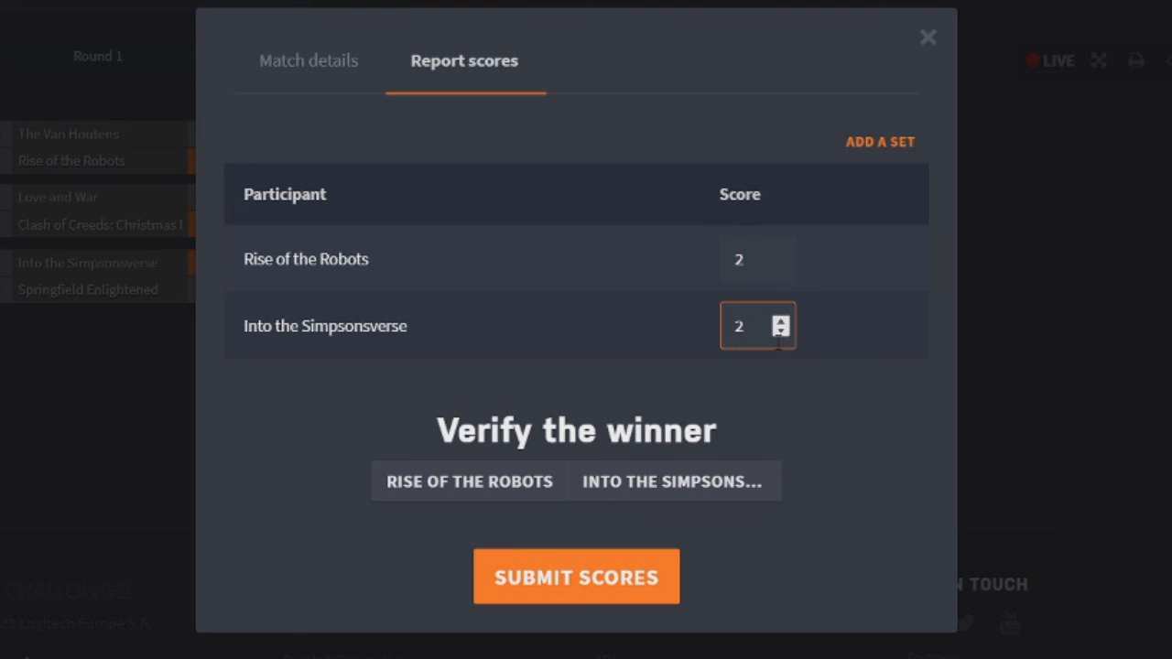
{"action": "mouse_move", "coordinate": [793, 33]}
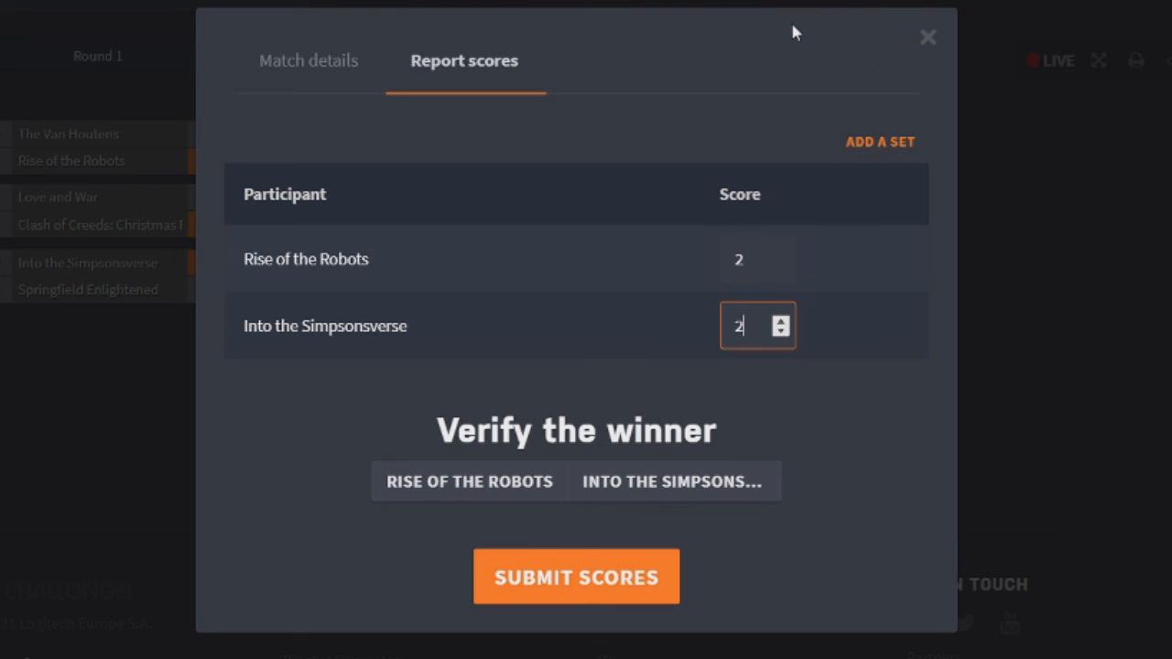
{"action": "mouse_move", "coordinate": [649, 152]}
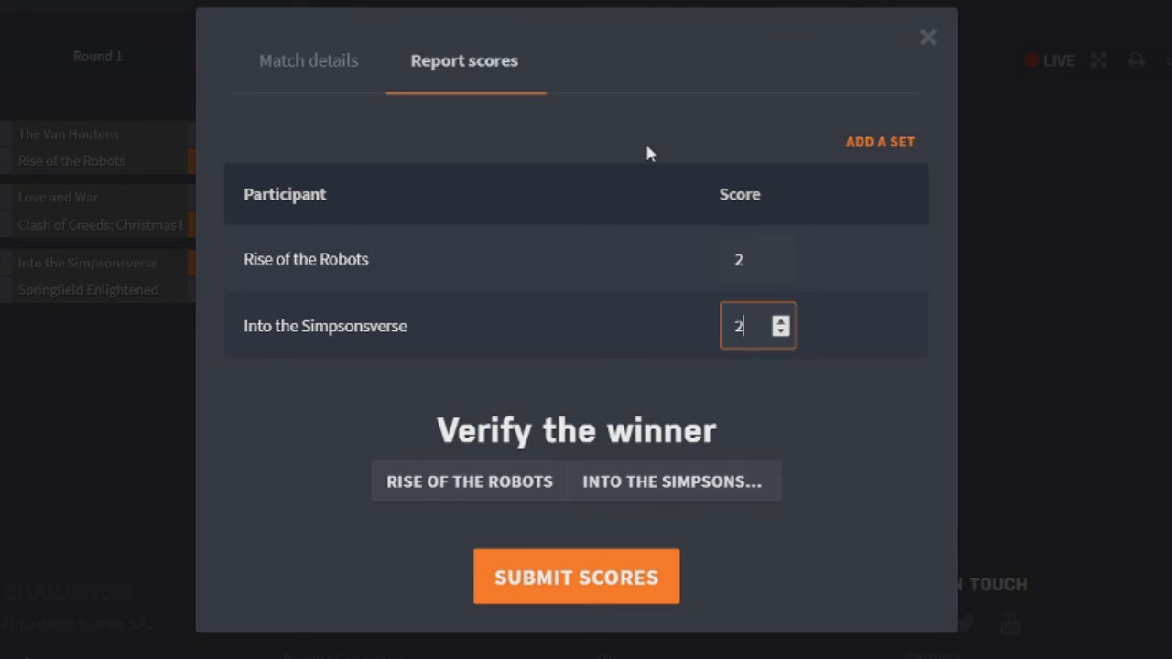
{"action": "left_click", "coordinate": [757, 258]}
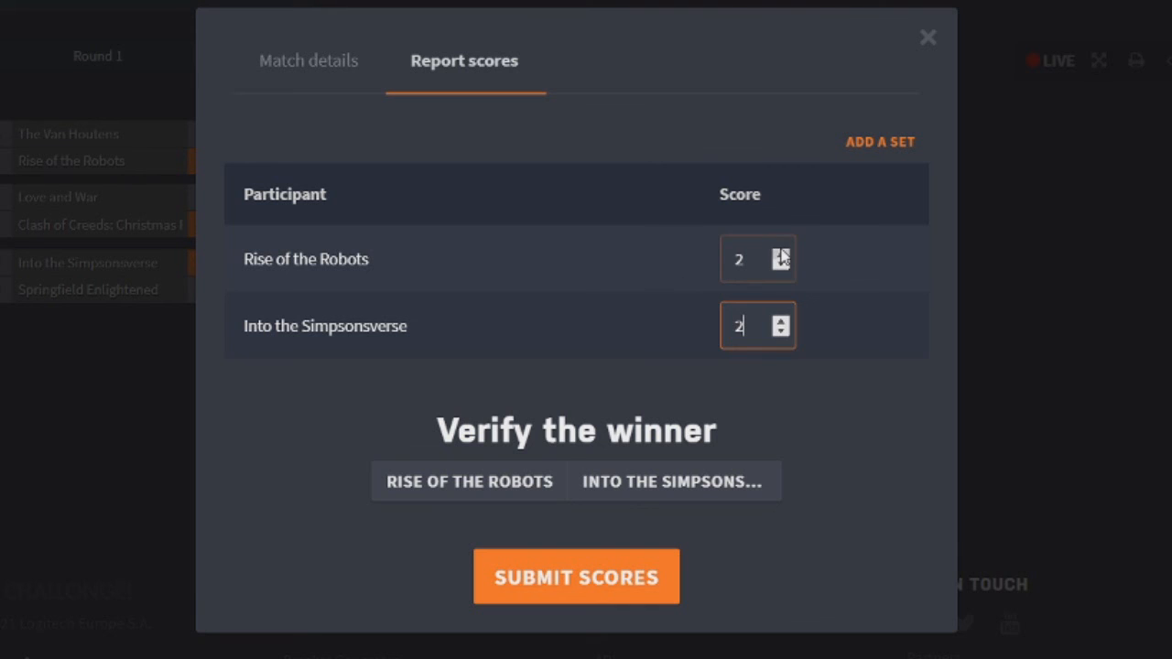
{"action": "left_click", "coordinate": [780, 251]}
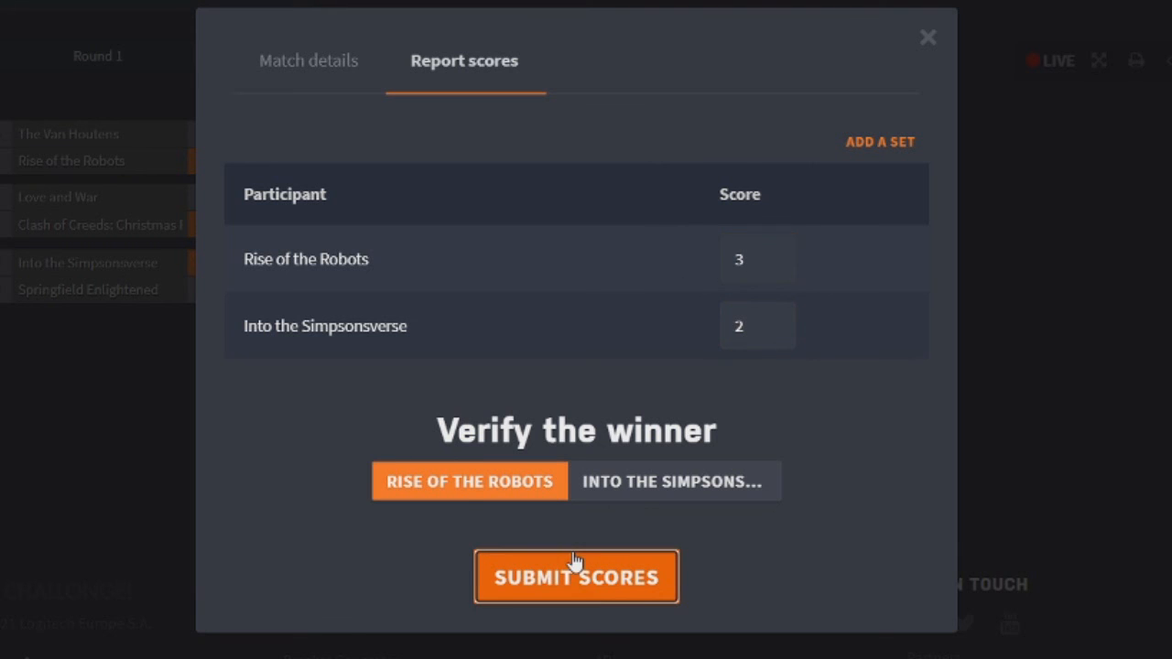
{"action": "left_click", "coordinate": [576, 576]}
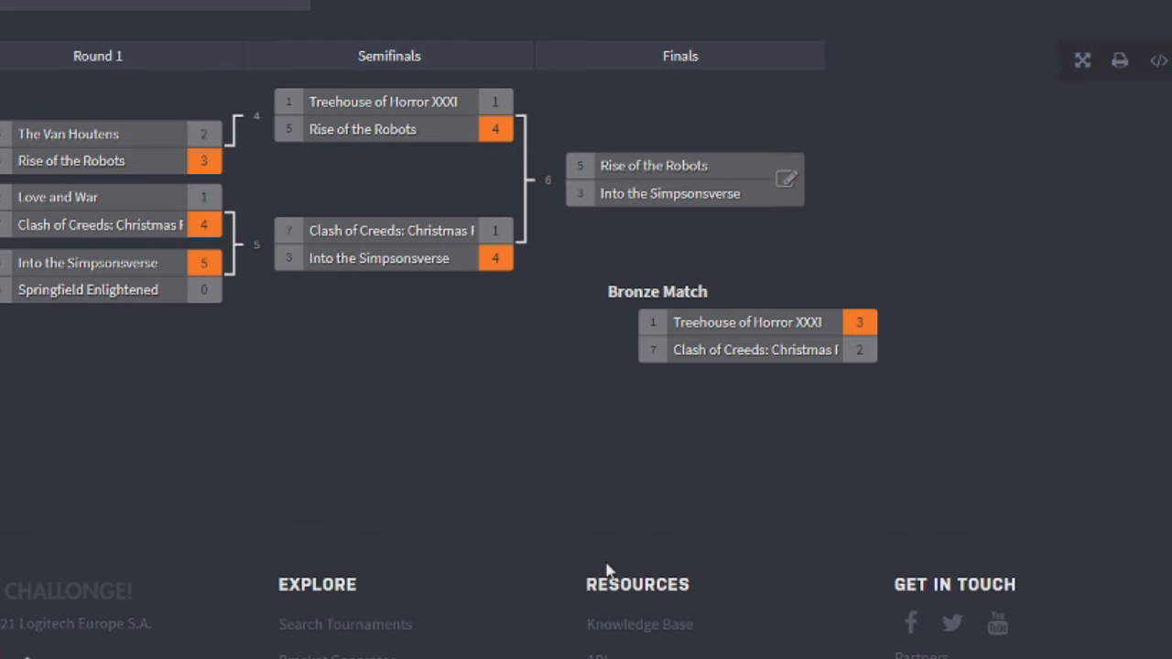